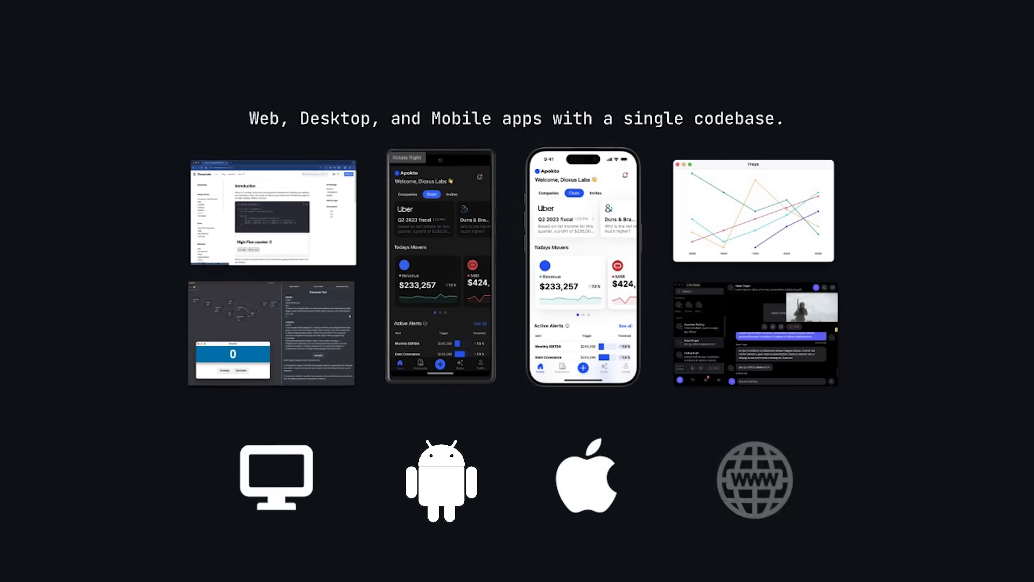
# Open a new, empty terminal window in the home directory.
pyautogui.scroll(-3)
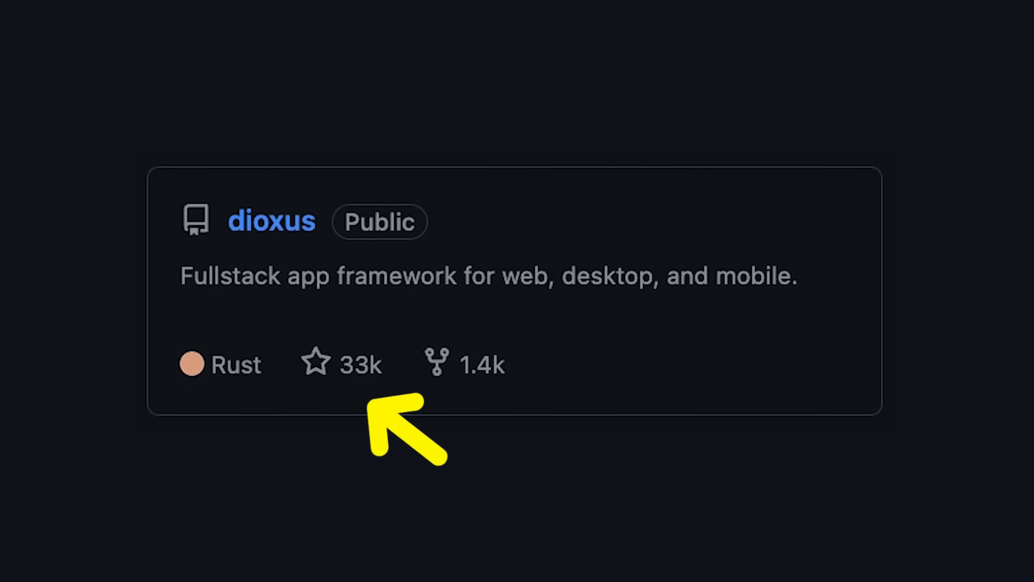
pyautogui.click(271, 221)
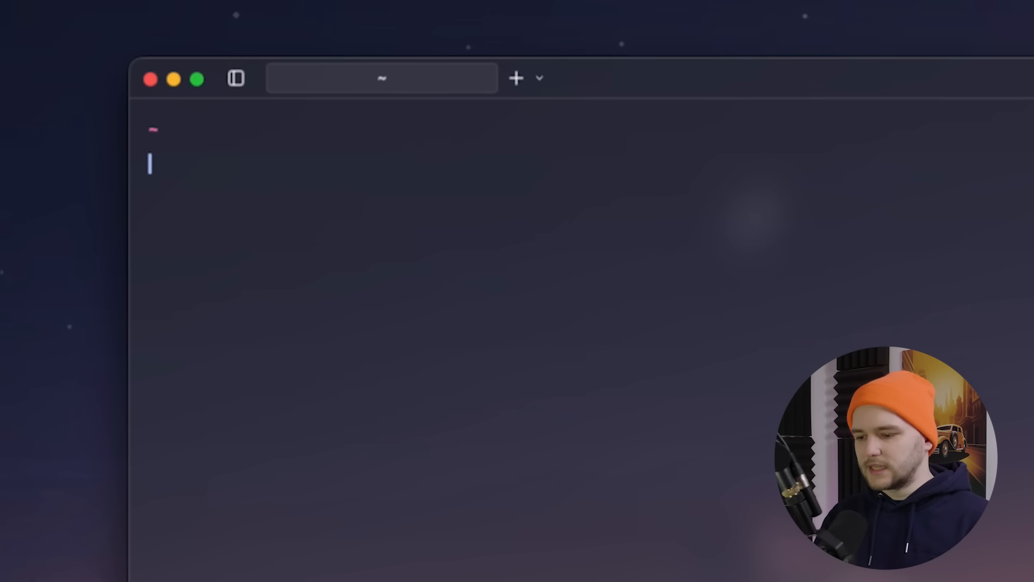
# Check dx --version, then generate the bare-bones test-app project with Tailwind CSS enabled.
pyautogui.write('dx --version')
pyautogui.write('dx new test-app')
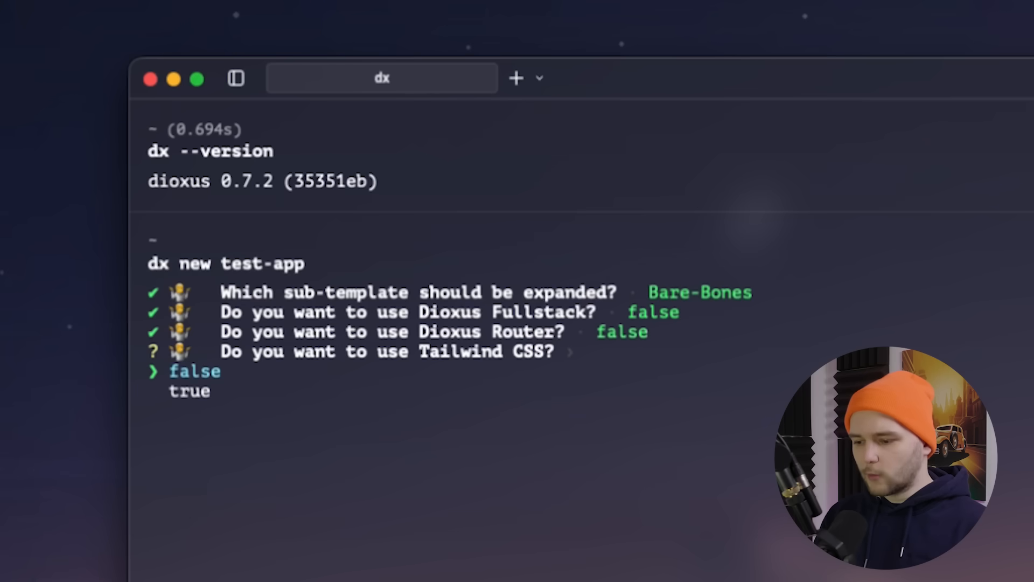
pyautogui.press('Enter')
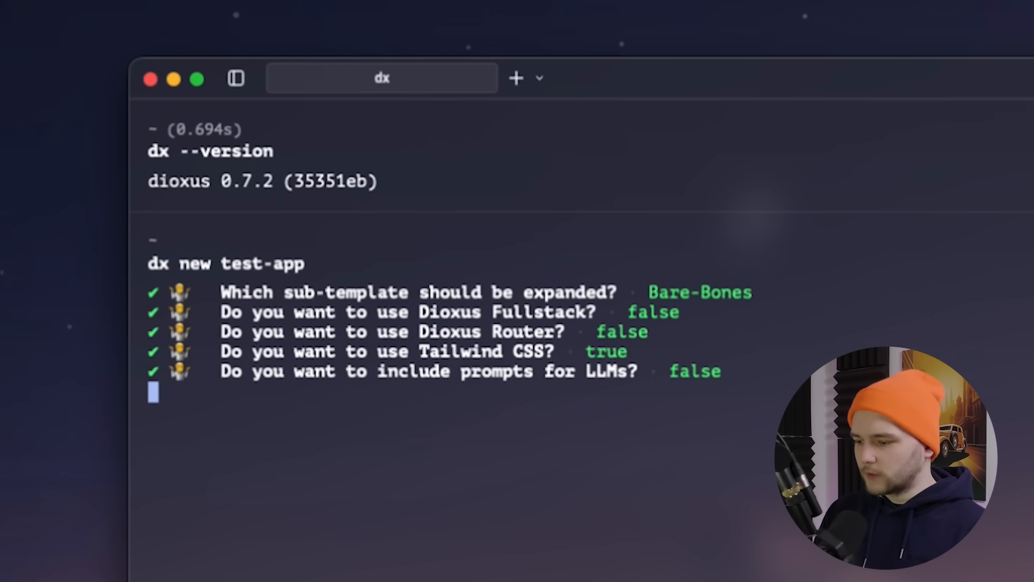
pyautogui.press('enter')
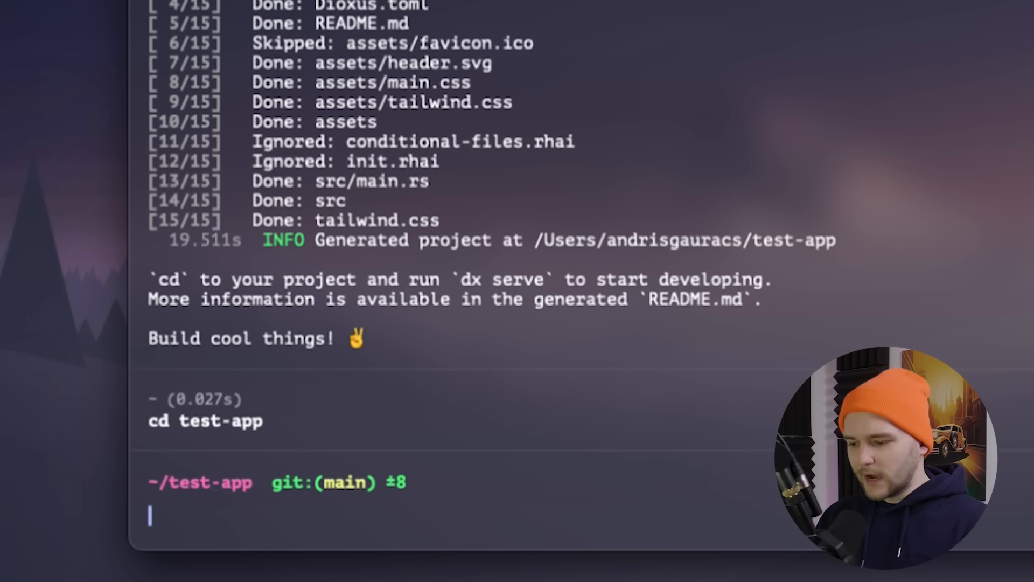
# Open test-app in VS Code with 'code .' and start 'dx serve'.
pyautogui.write('code .')
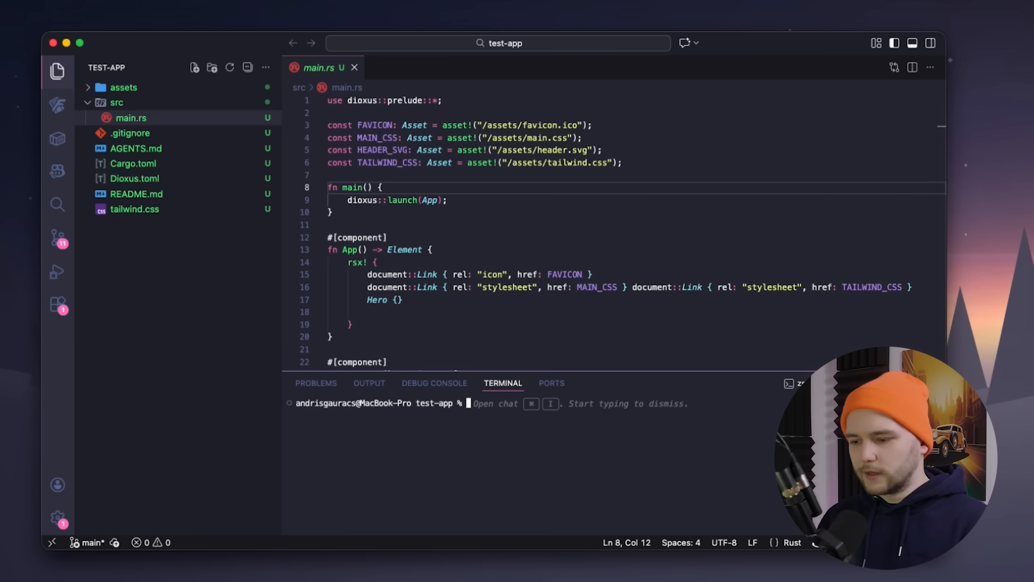
pyautogui.write('dx serve')
pyautogui.write('p { " | " ')
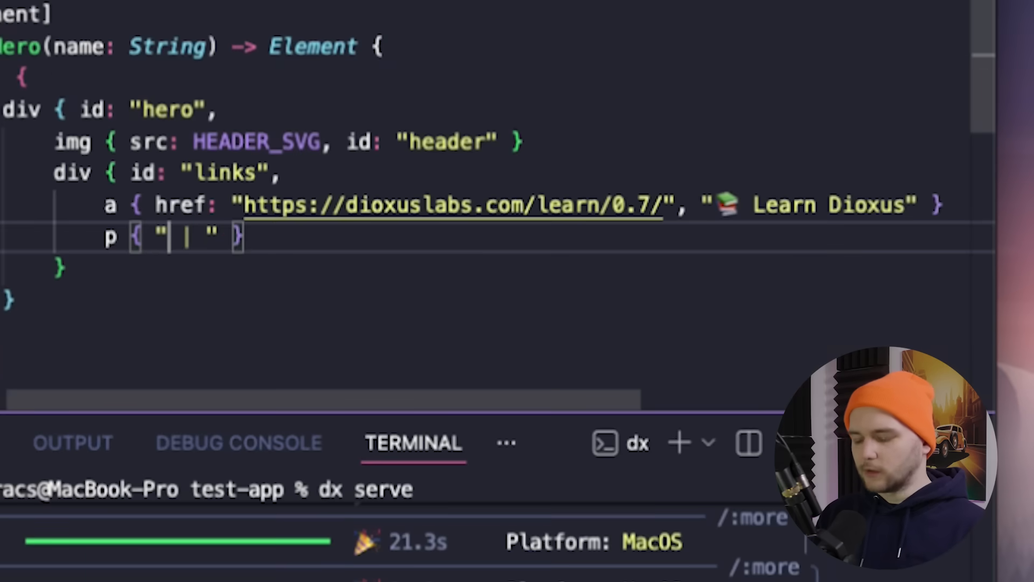
# Change Hero's text to 'Hello {name}! Welcome…' and pass 'Steve' instead of Joe.
pyautogui.write('Hello {name}!  Welcome to your first Dioxus app.')
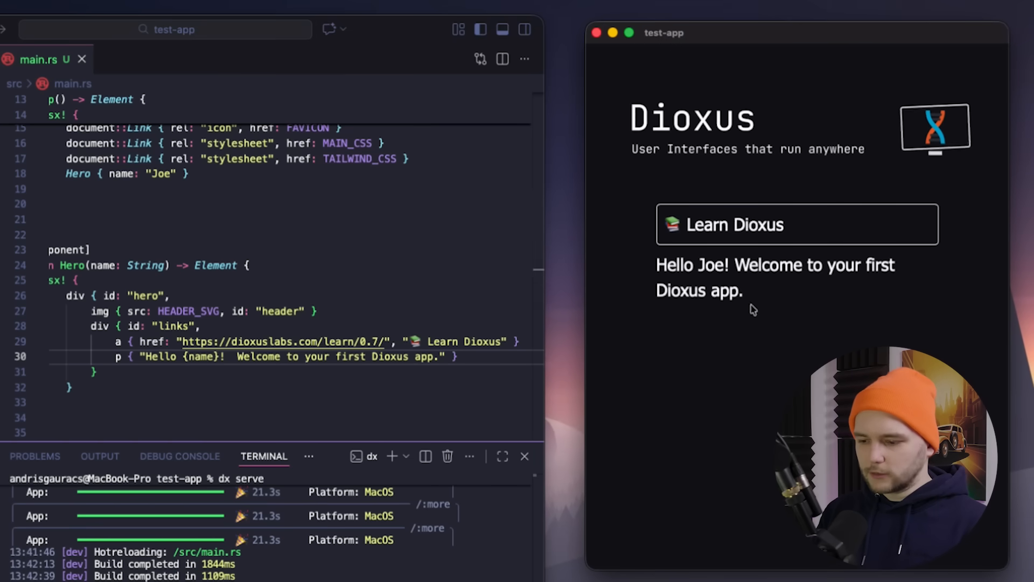
pyautogui.doubleClick(159, 174)
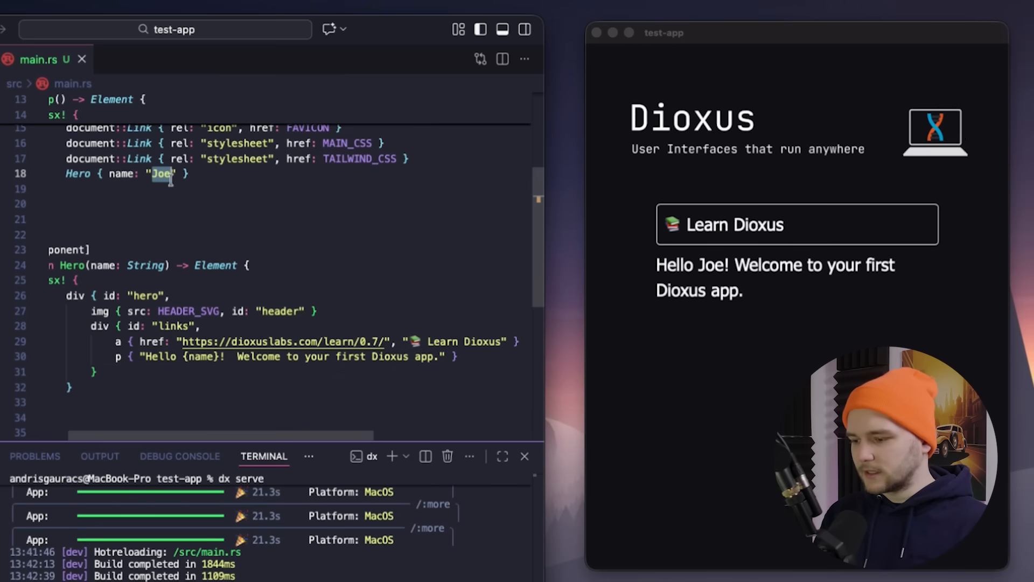
pyautogui.write('St')
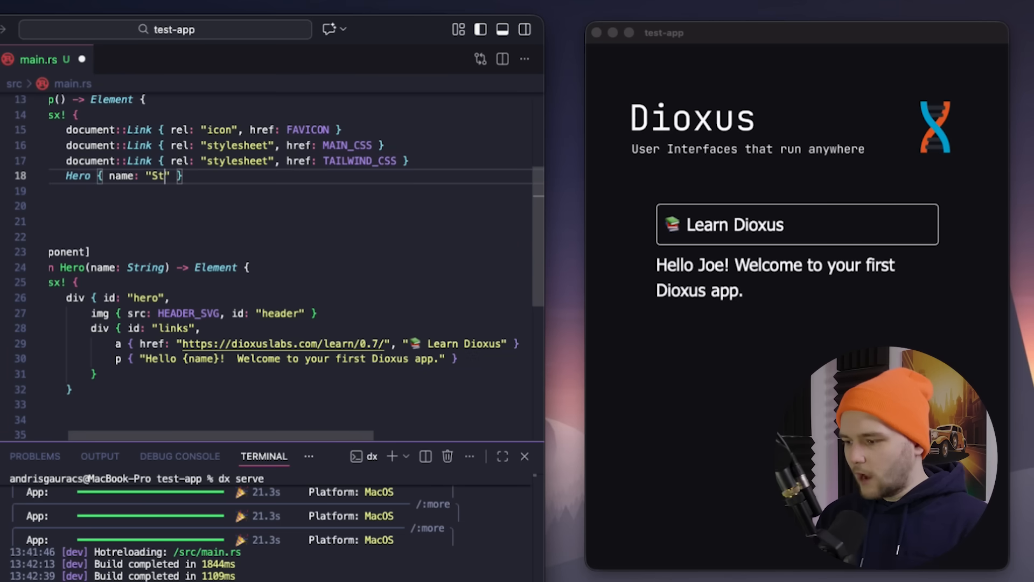
pyautogui.write('ec')
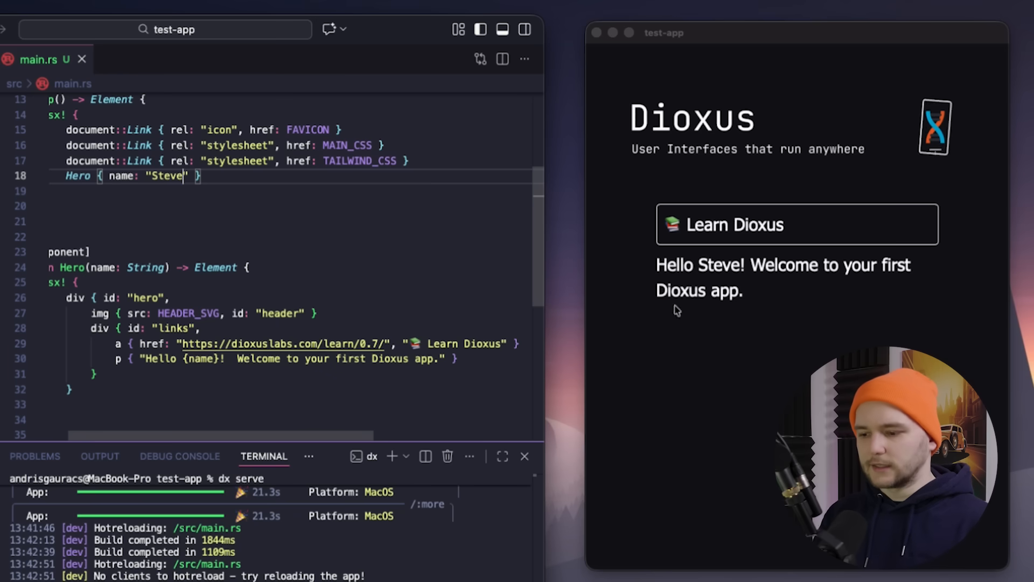
pyautogui.doubleClick(718, 265)
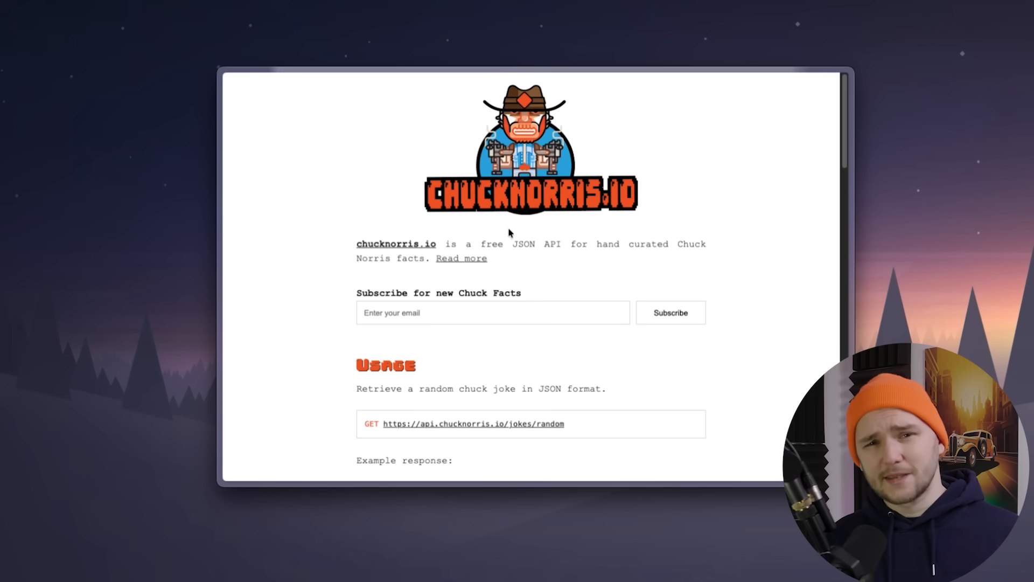
# Scroll the chucknorris.io usage section, then fetch several new jokes with Generate!
pyautogui.scroll(-3)
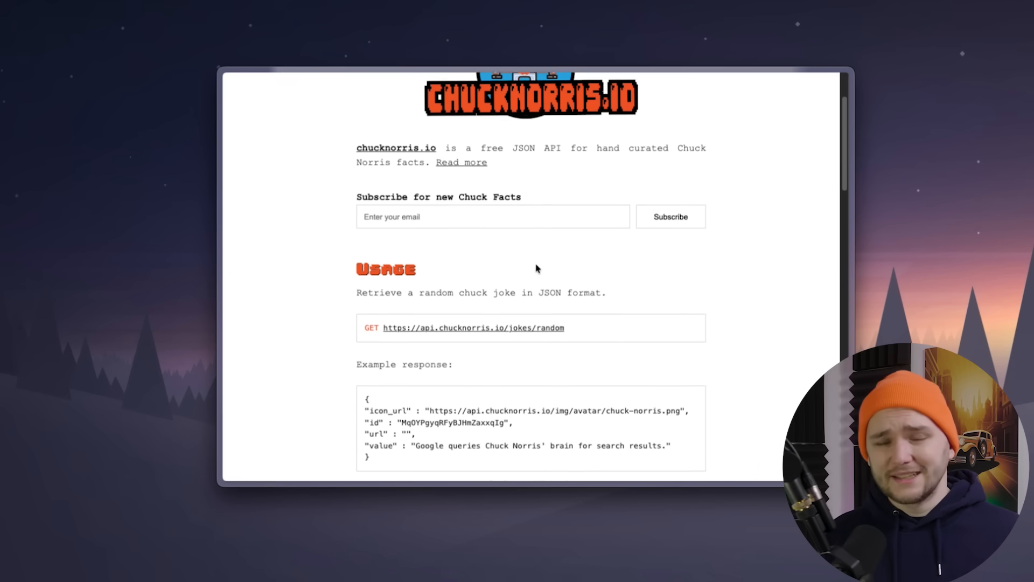
pyautogui.click(474, 328)
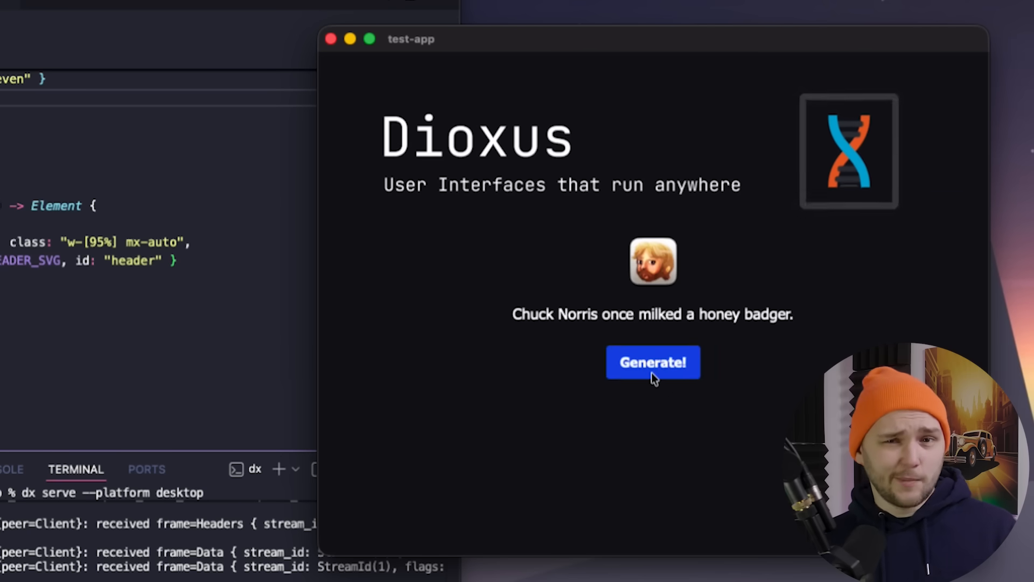
pyautogui.click(652, 362)
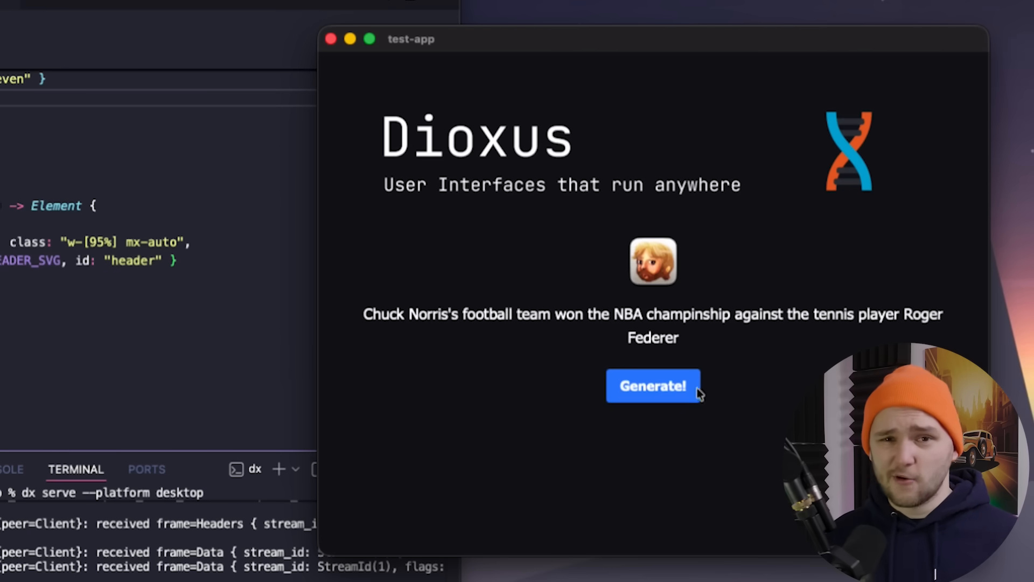
pyautogui.click(653, 386)
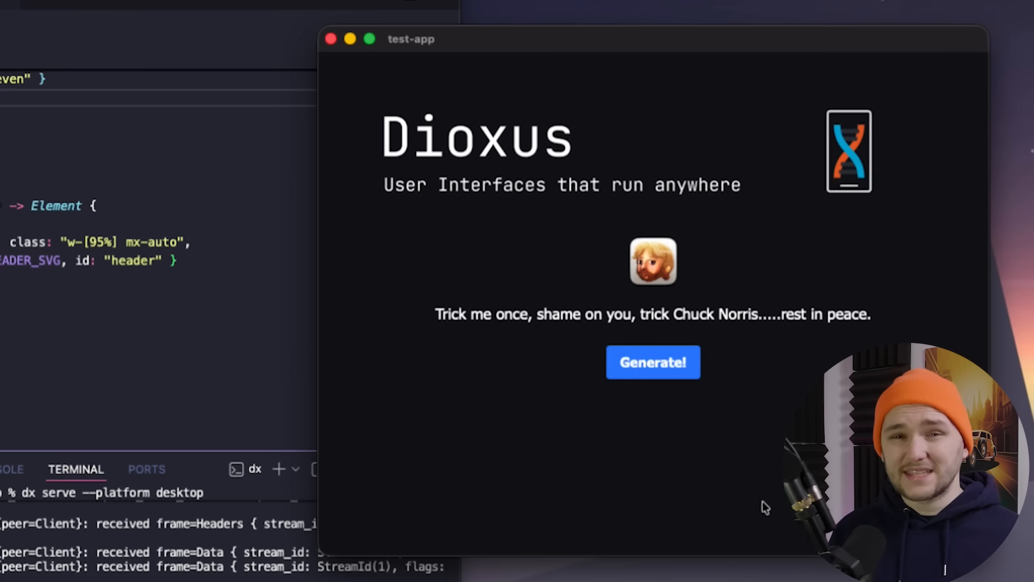
pyautogui.click(652, 362)
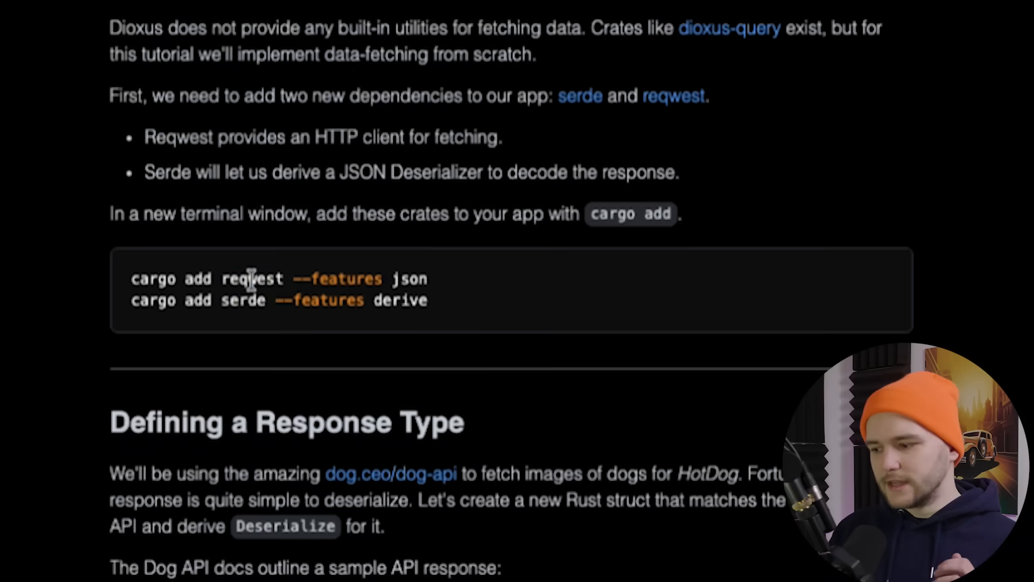
# Highlight the reqwest and serde crate names in the cargo add block.
pyautogui.doubleClick(252, 278)
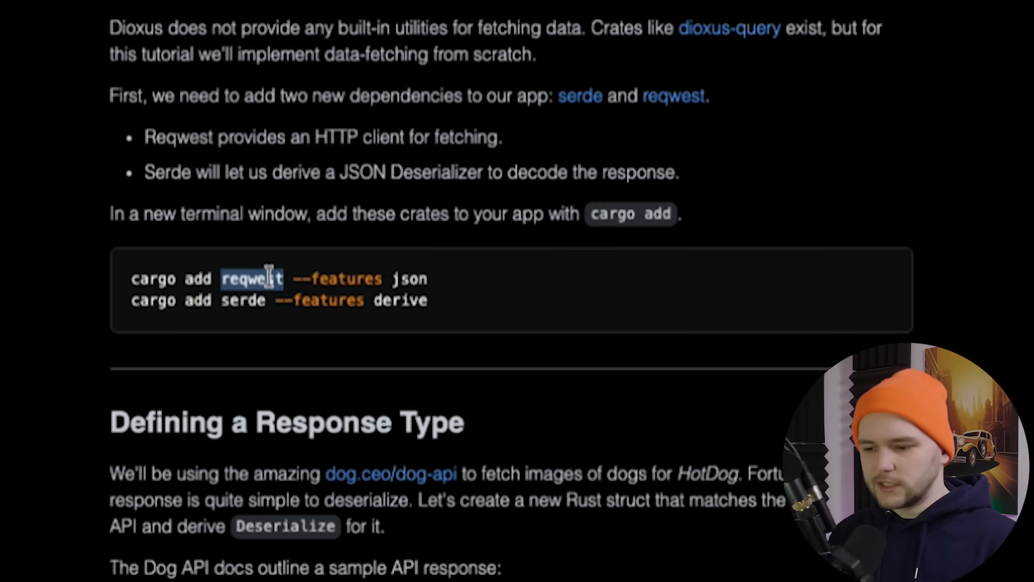
pyautogui.doubleClick(243, 300)
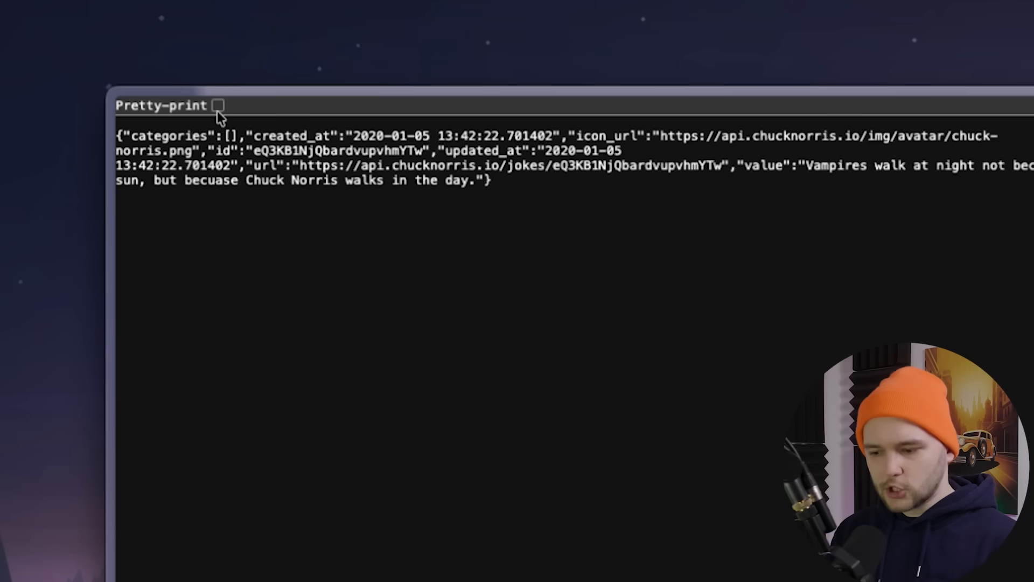
# Enable Pretty-print on the random joke JSON and clear the text selection.
pyautogui.click(219, 105)
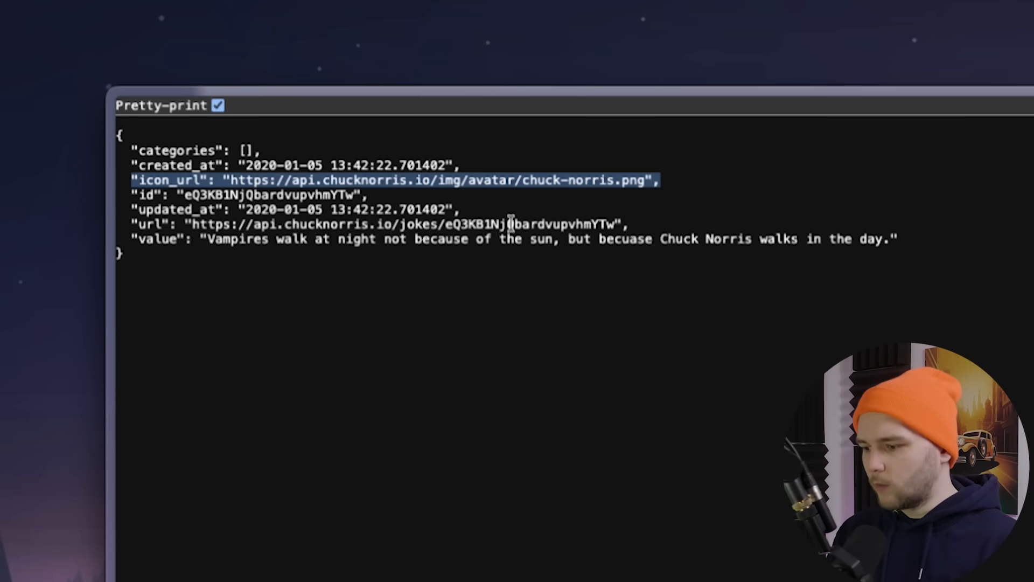
pyautogui.click(244, 239)
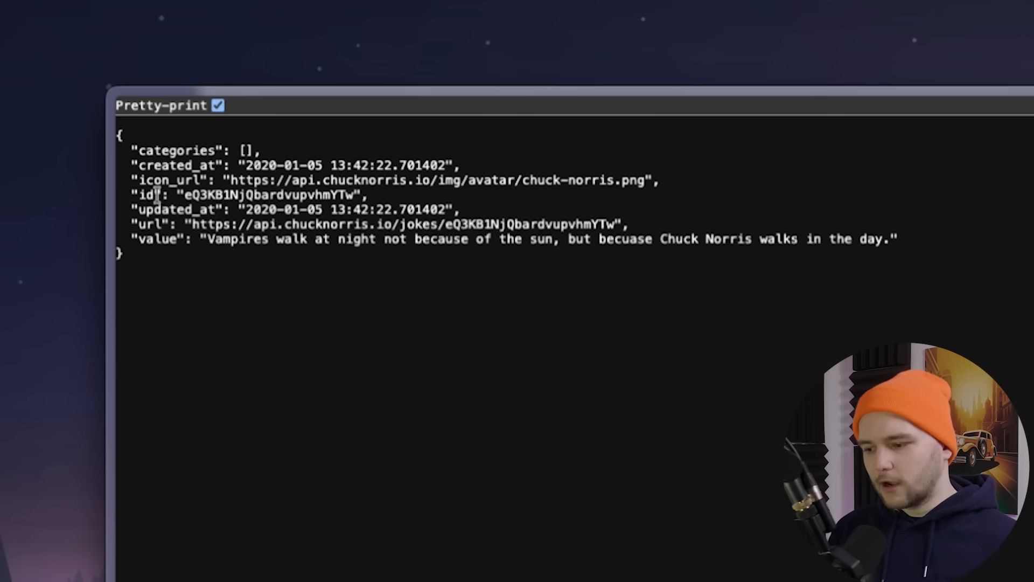
pyautogui.moveTo(471, 388)
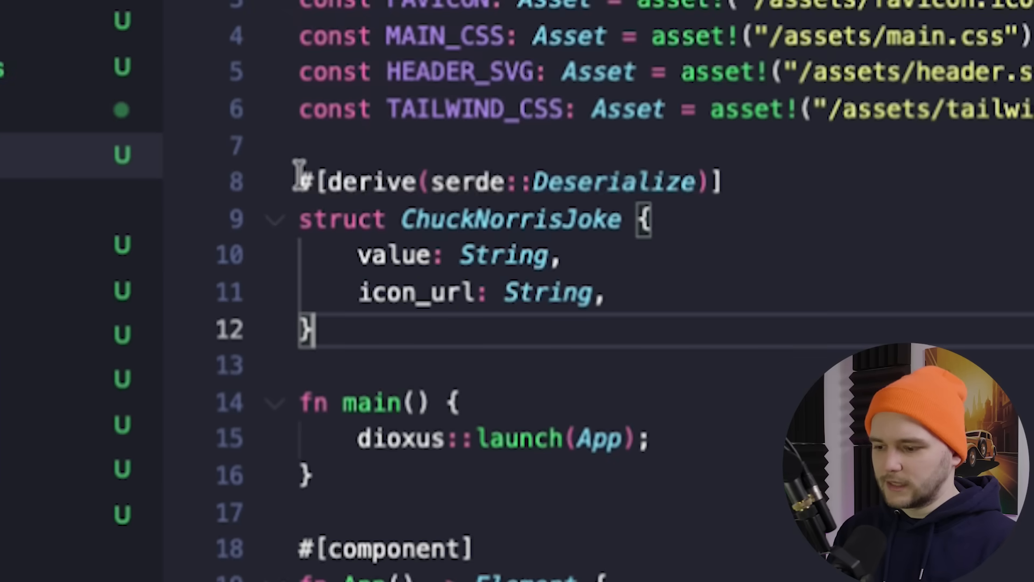
pyautogui.moveTo(640, 405)
pyautogui.write('fn JokeDisplay() -> Element {')
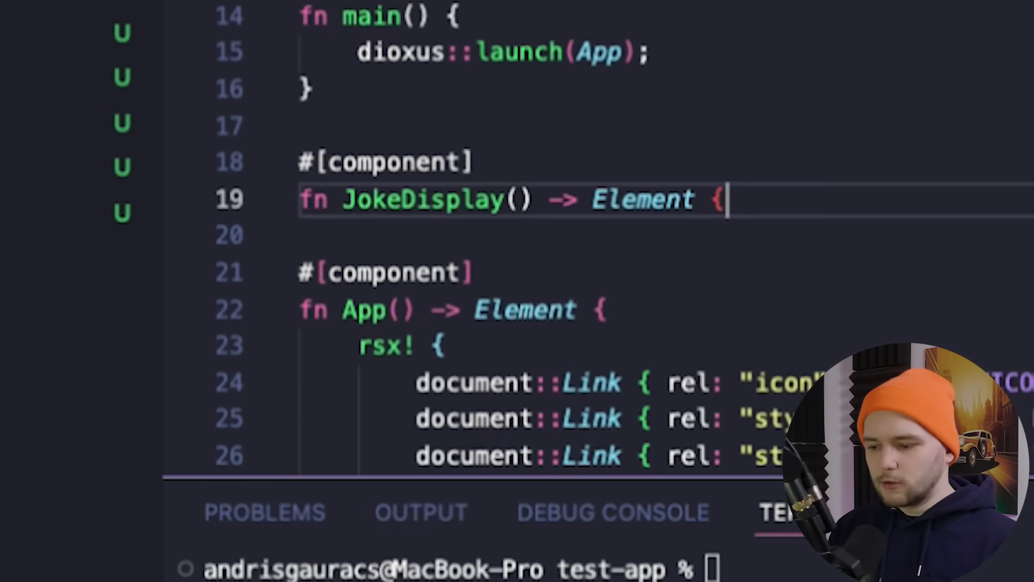
# Add joke and icon signals, the fetch_joke closure, generate handler and rsx! markup to JokeDisplay.
pyautogui.press('Enter')
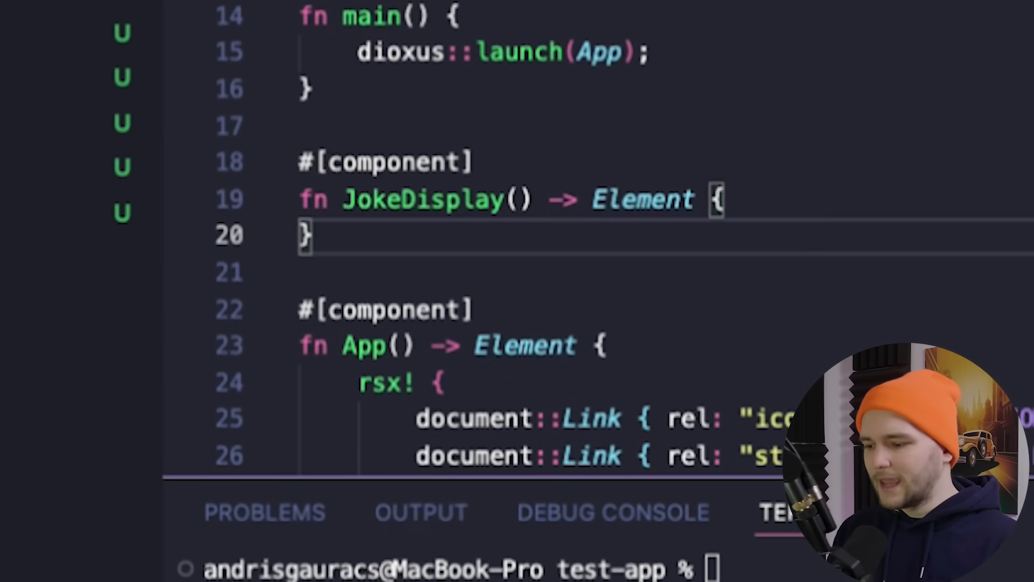
pyautogui.press('enter')
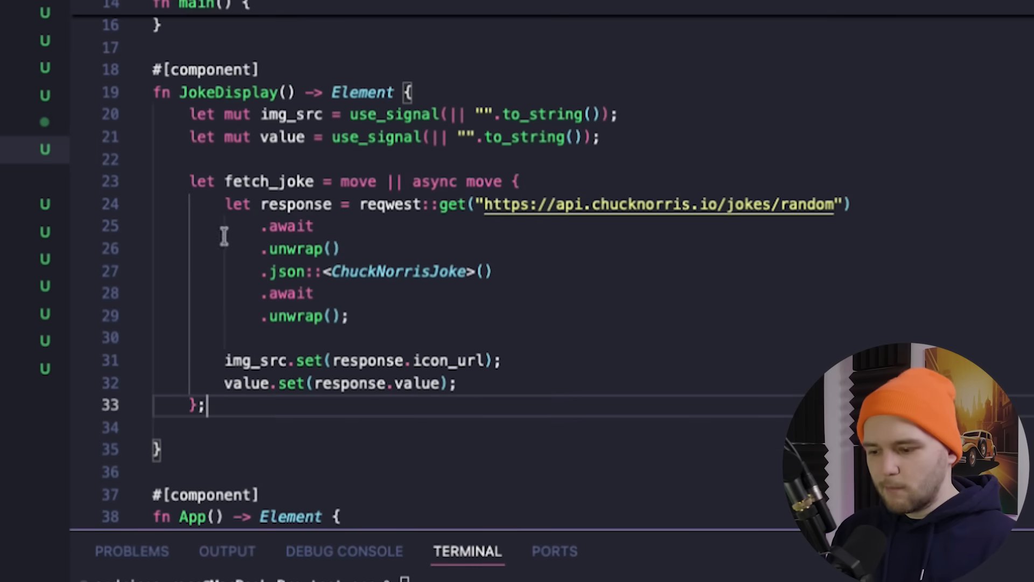
pyautogui.doubleClick(388, 204)
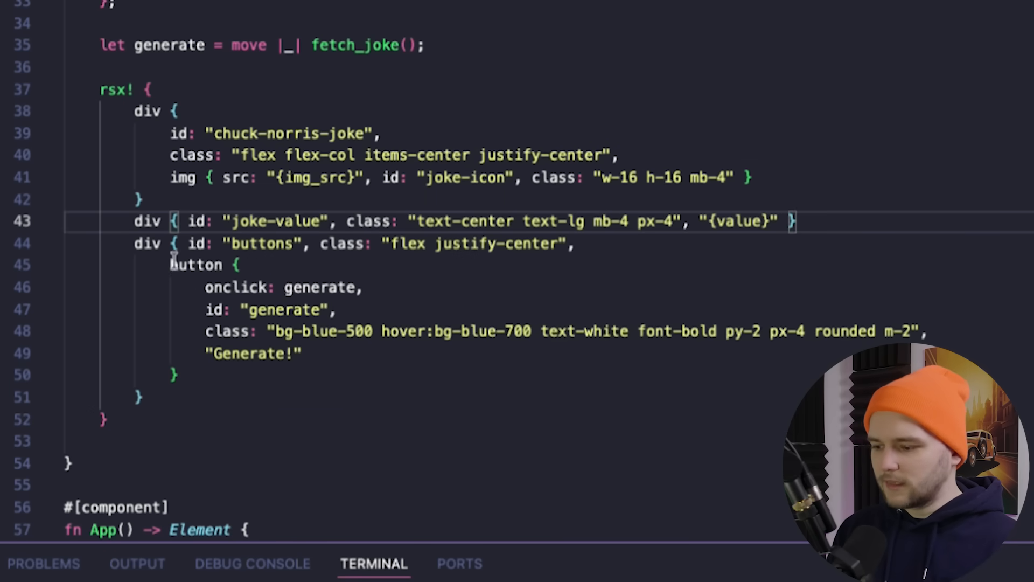
pyautogui.doubleClick(319, 287)
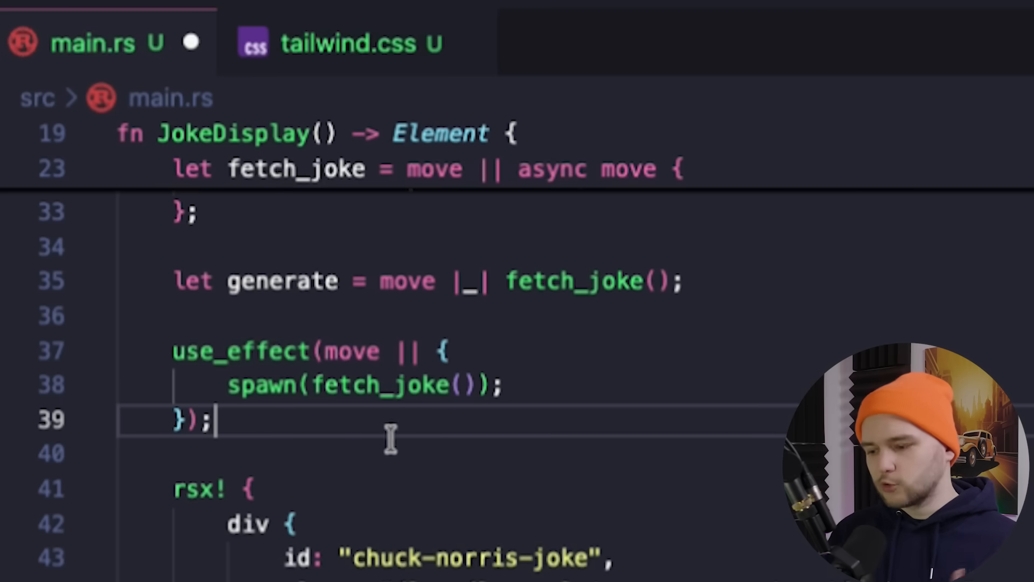
pyautogui.moveTo(366, 441)
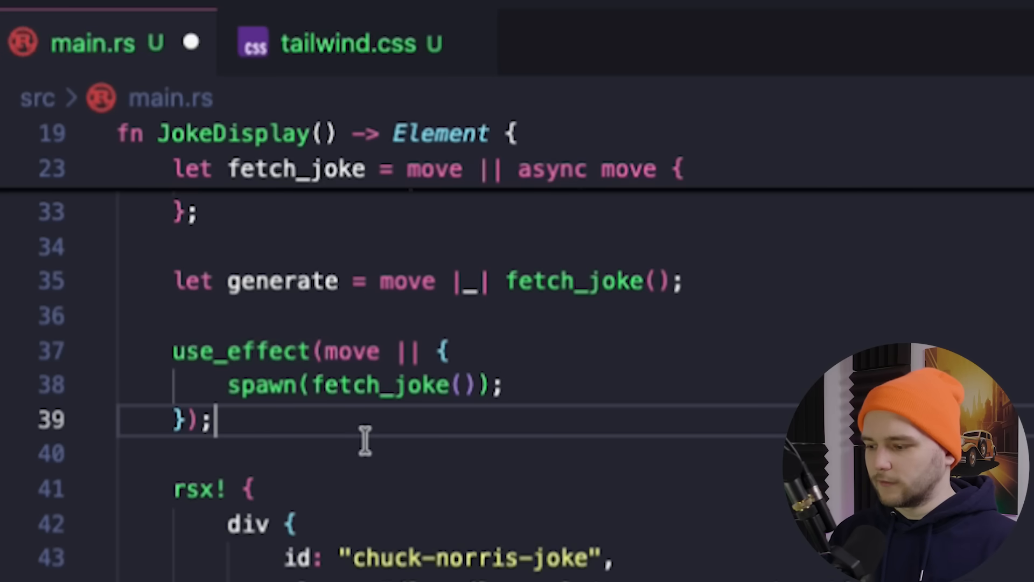
# Scroll down through JokeDisplay's rsx! markup after adding the use_effect fetch.
pyautogui.scroll(-3)
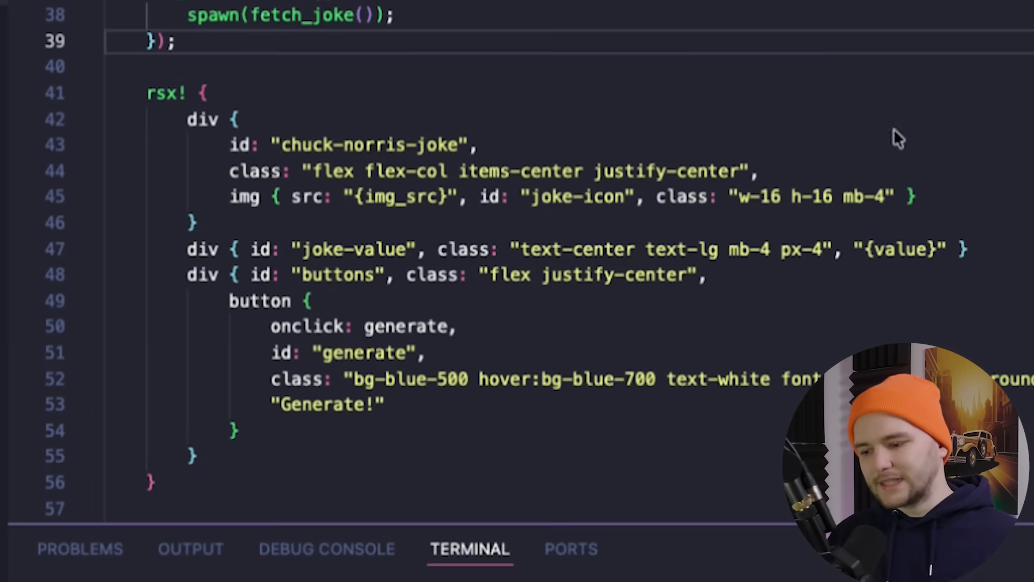
pyautogui.scroll(-3)
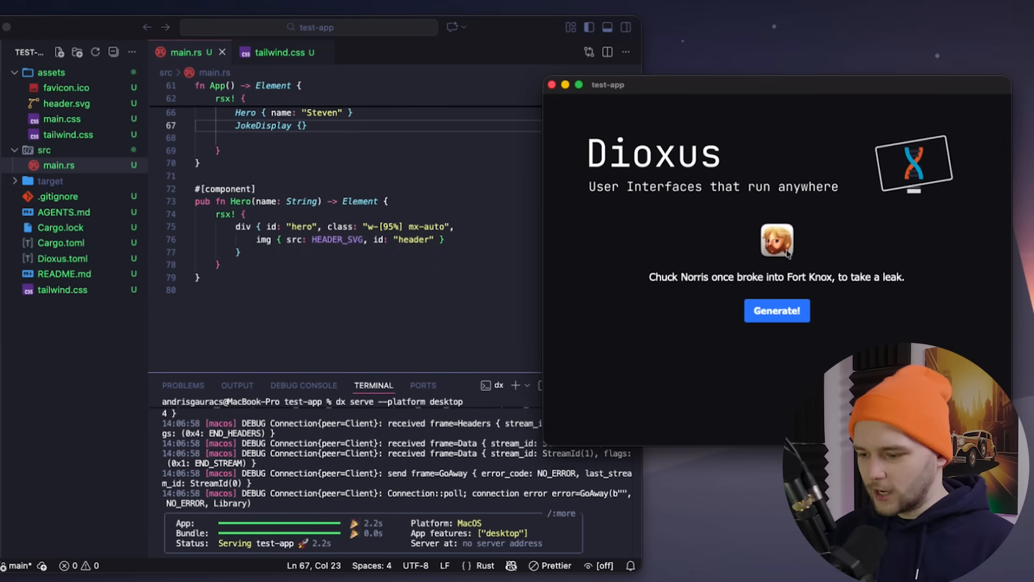
# Press Generate! seven times, ending on the Sasquatch maternal-cousins joke.
pyautogui.click(777, 311)
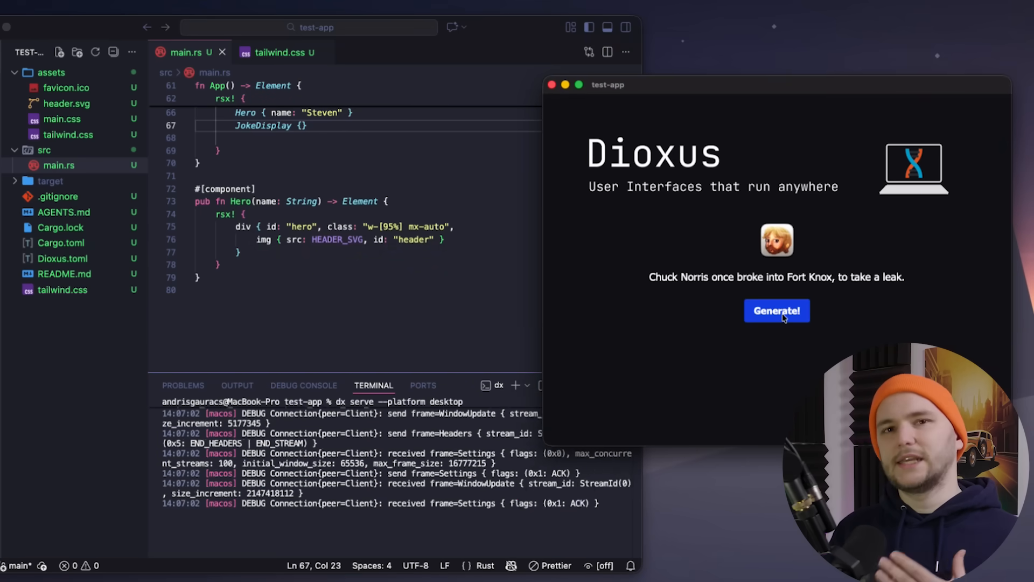
pyautogui.click(776, 311)
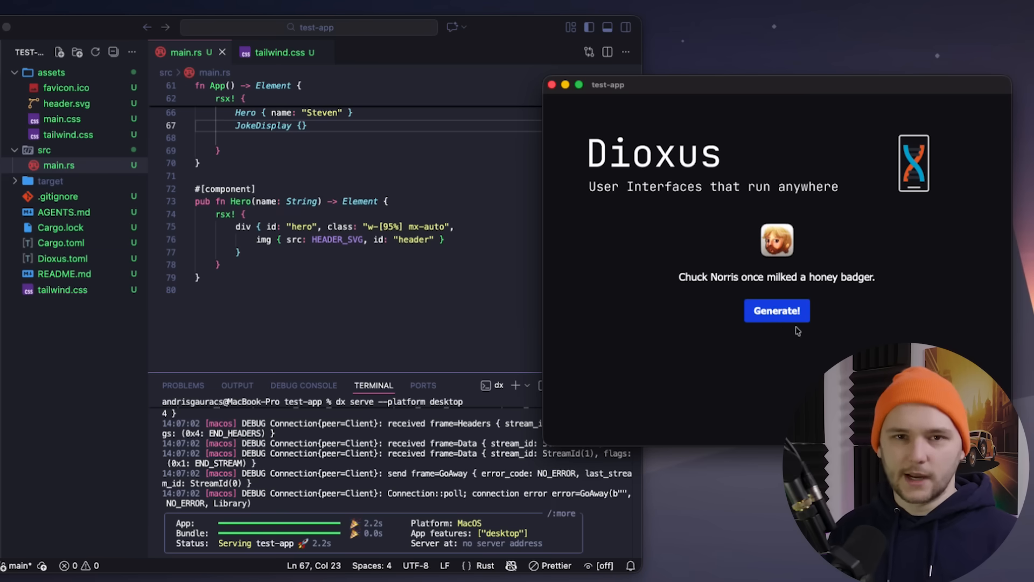
pyautogui.click(776, 311)
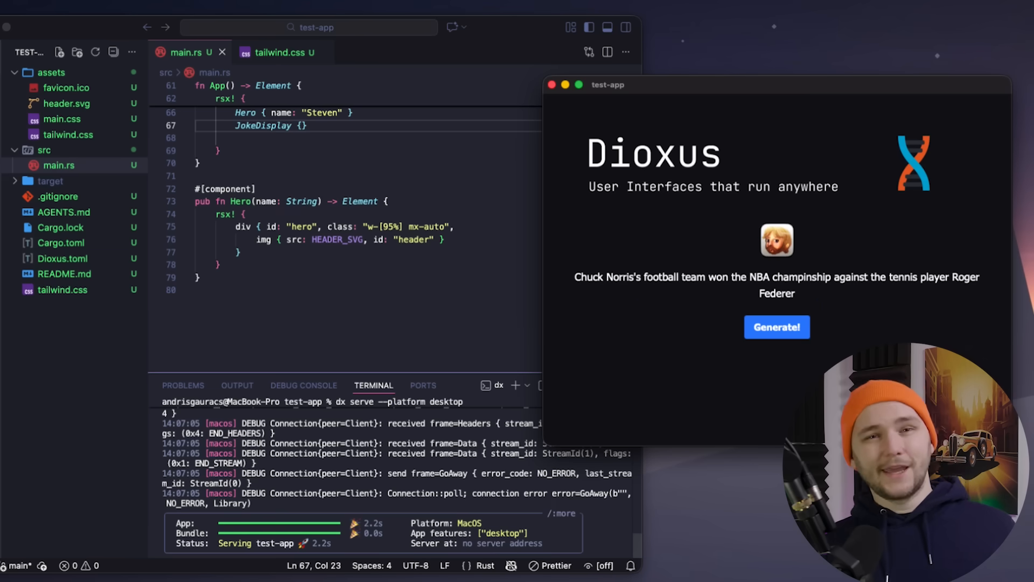
pyautogui.click(777, 326)
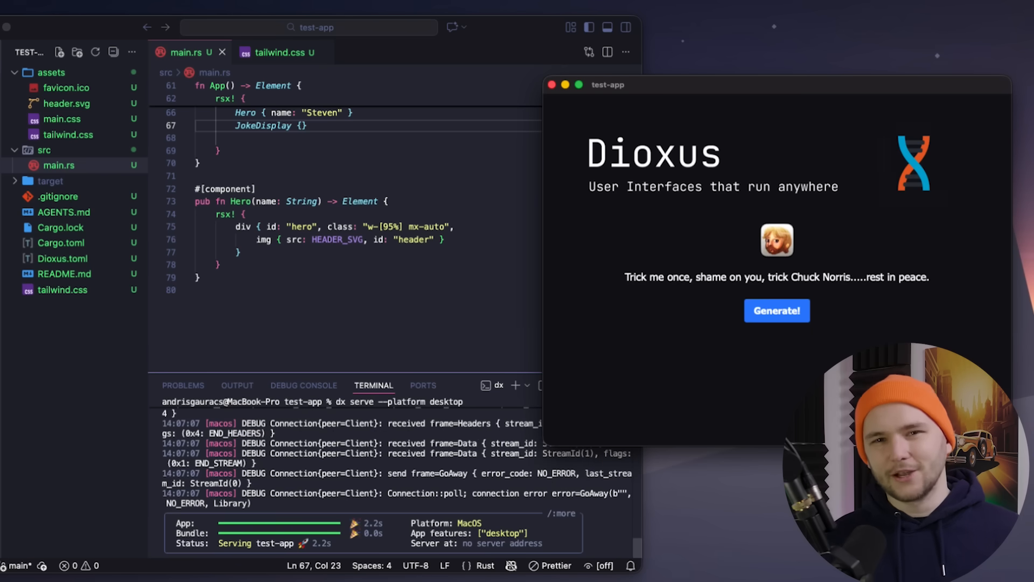
pyautogui.click(777, 310)
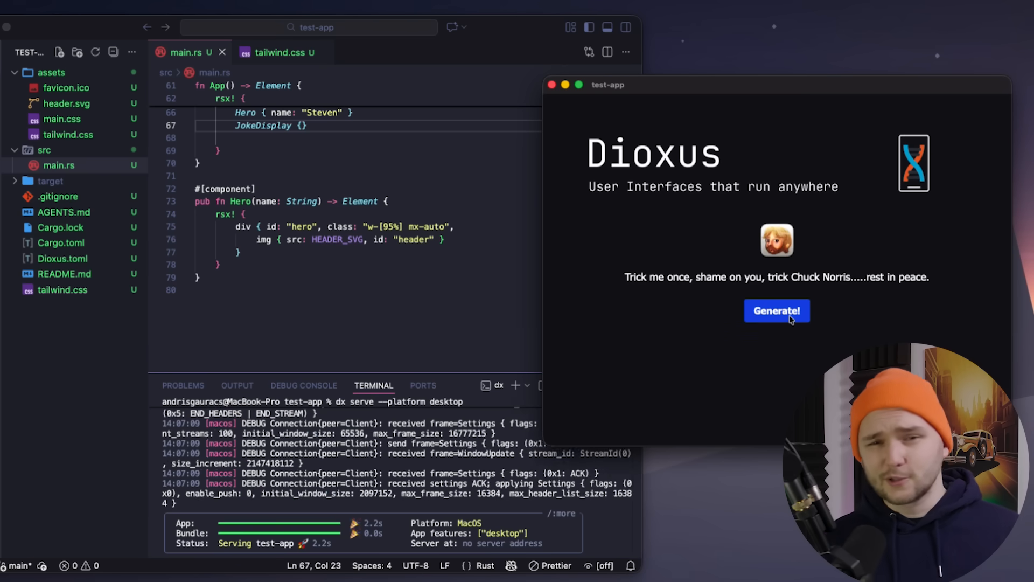
pyautogui.click(777, 311)
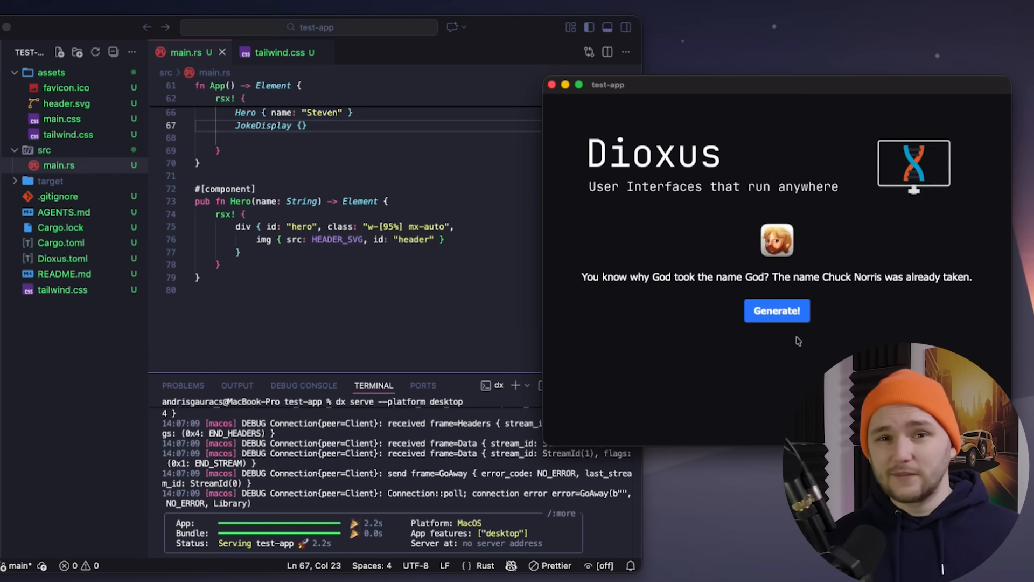
pyautogui.click(777, 310)
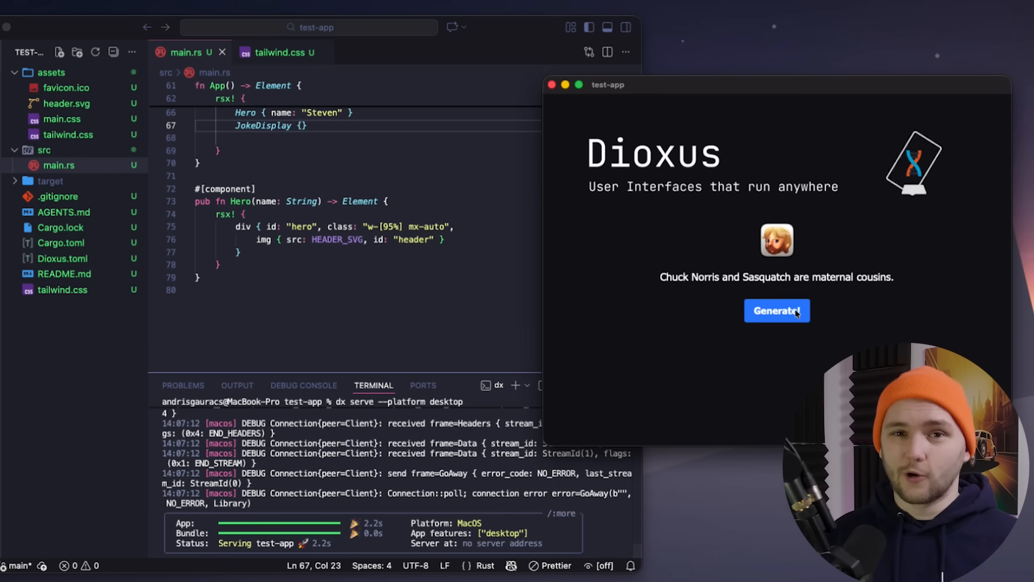